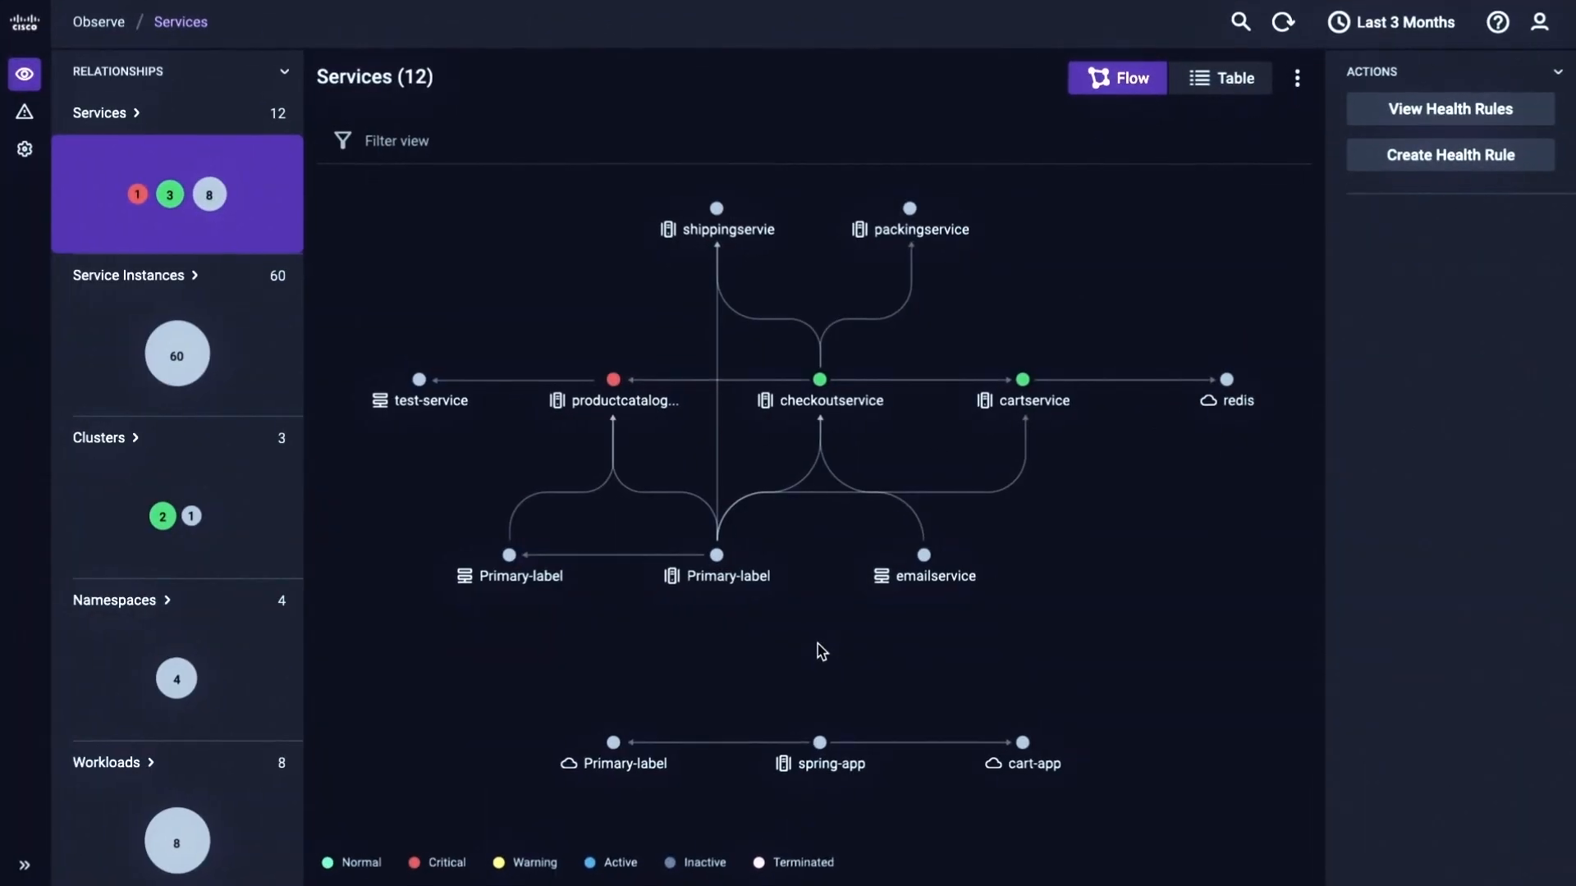
- Highlight the red productcatalog node to reveal its upstream and downstream service paths
{"action": "left_click", "coordinate": [612, 379]}
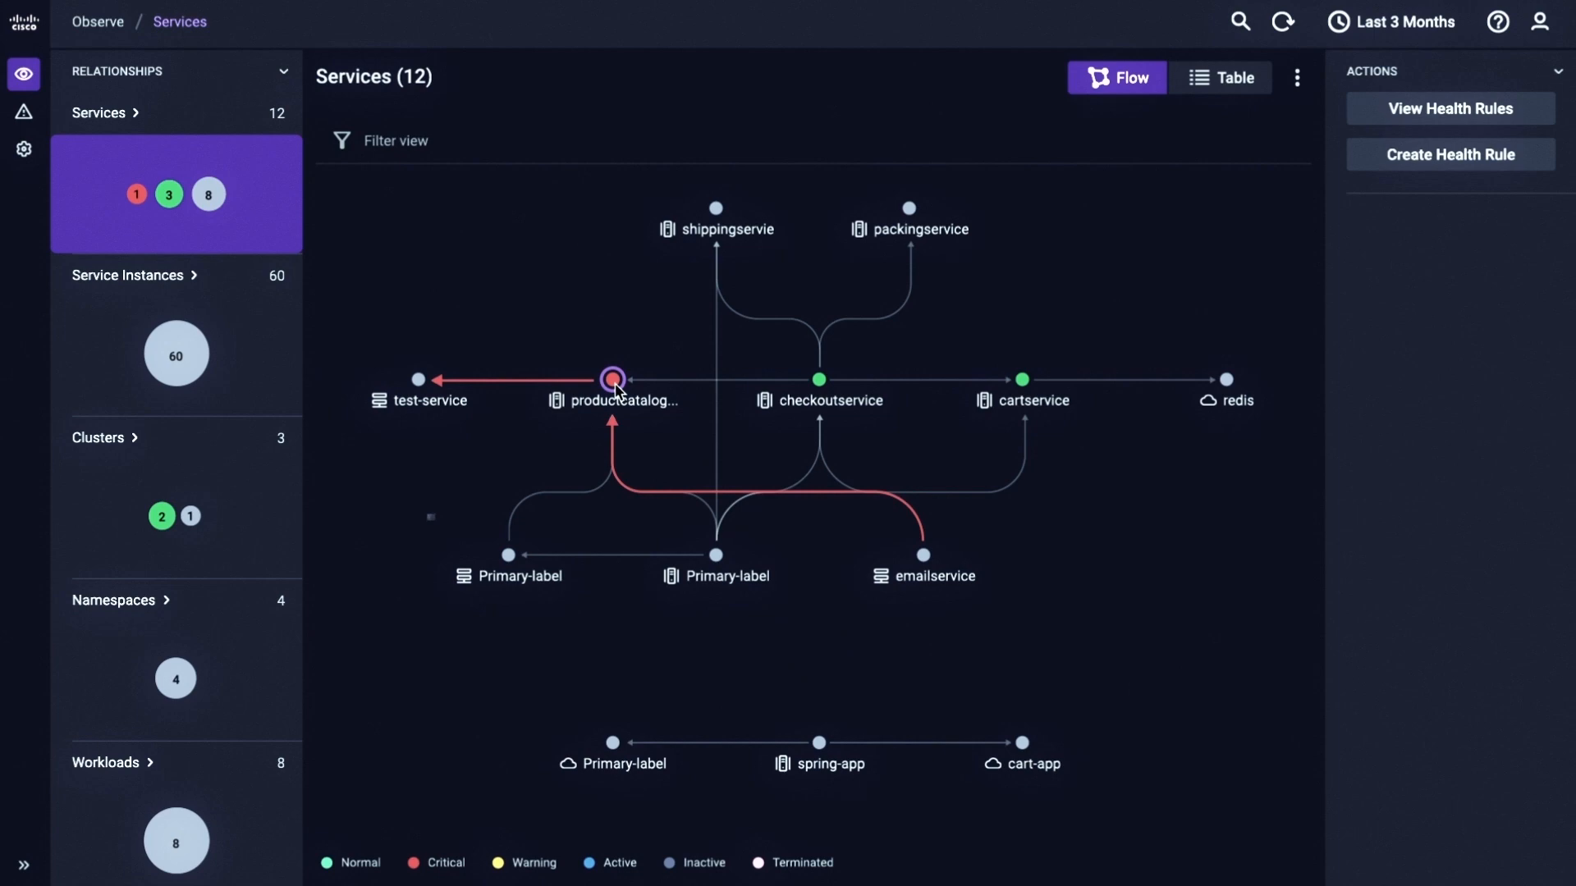
{"action": "left_click", "coordinate": [611, 380]}
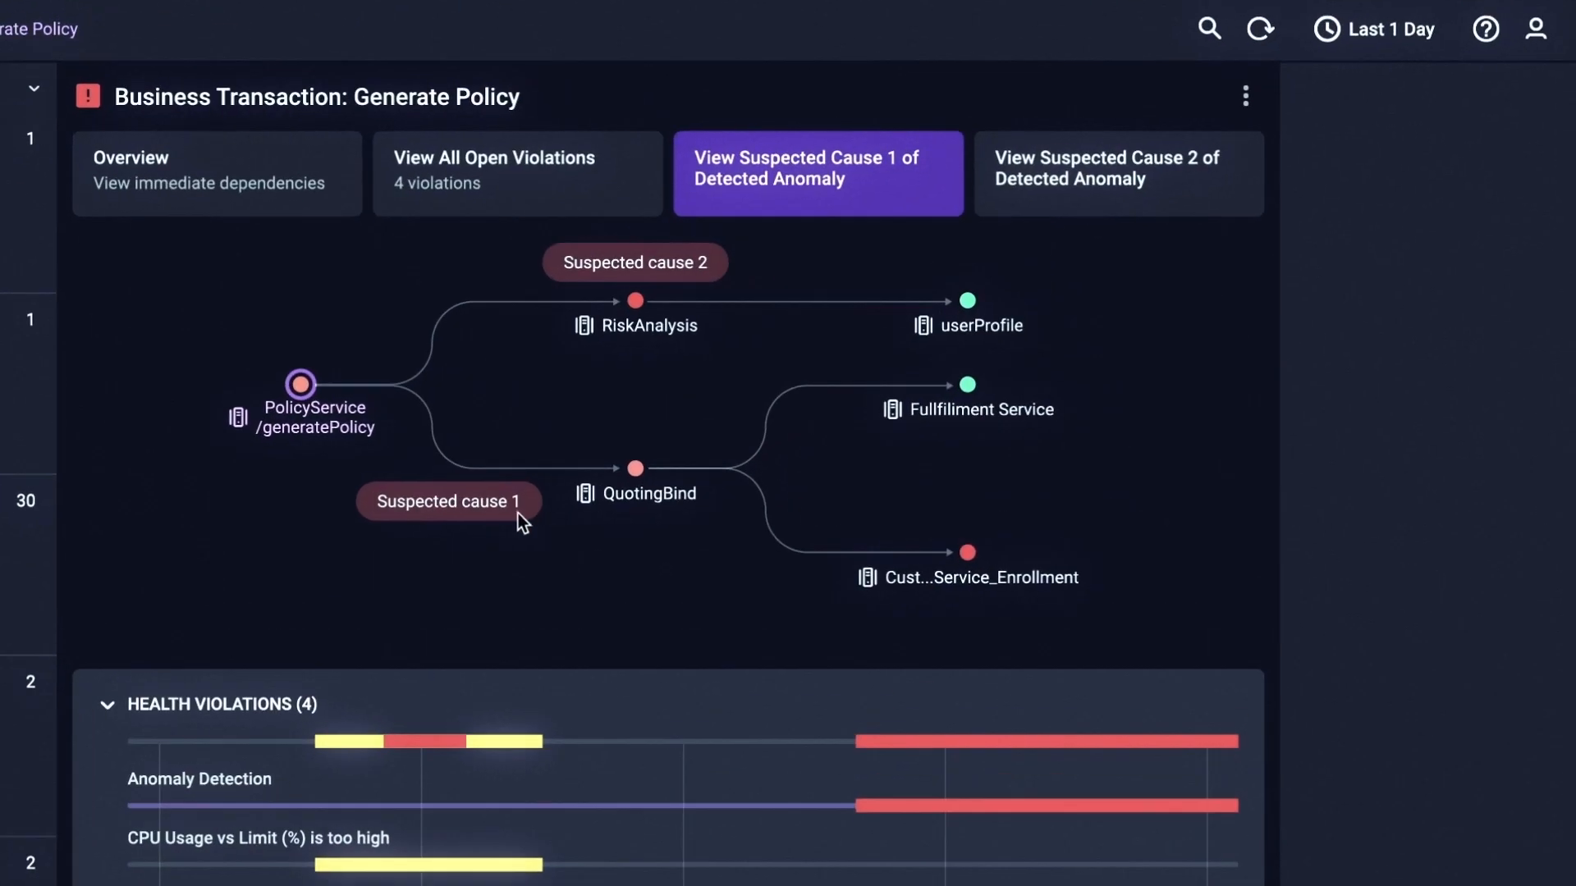
- Reveal suspected cause 1's violation details showing the Policy Service to Quoting Bind path
{"action": "left_click", "coordinate": [448, 503]}
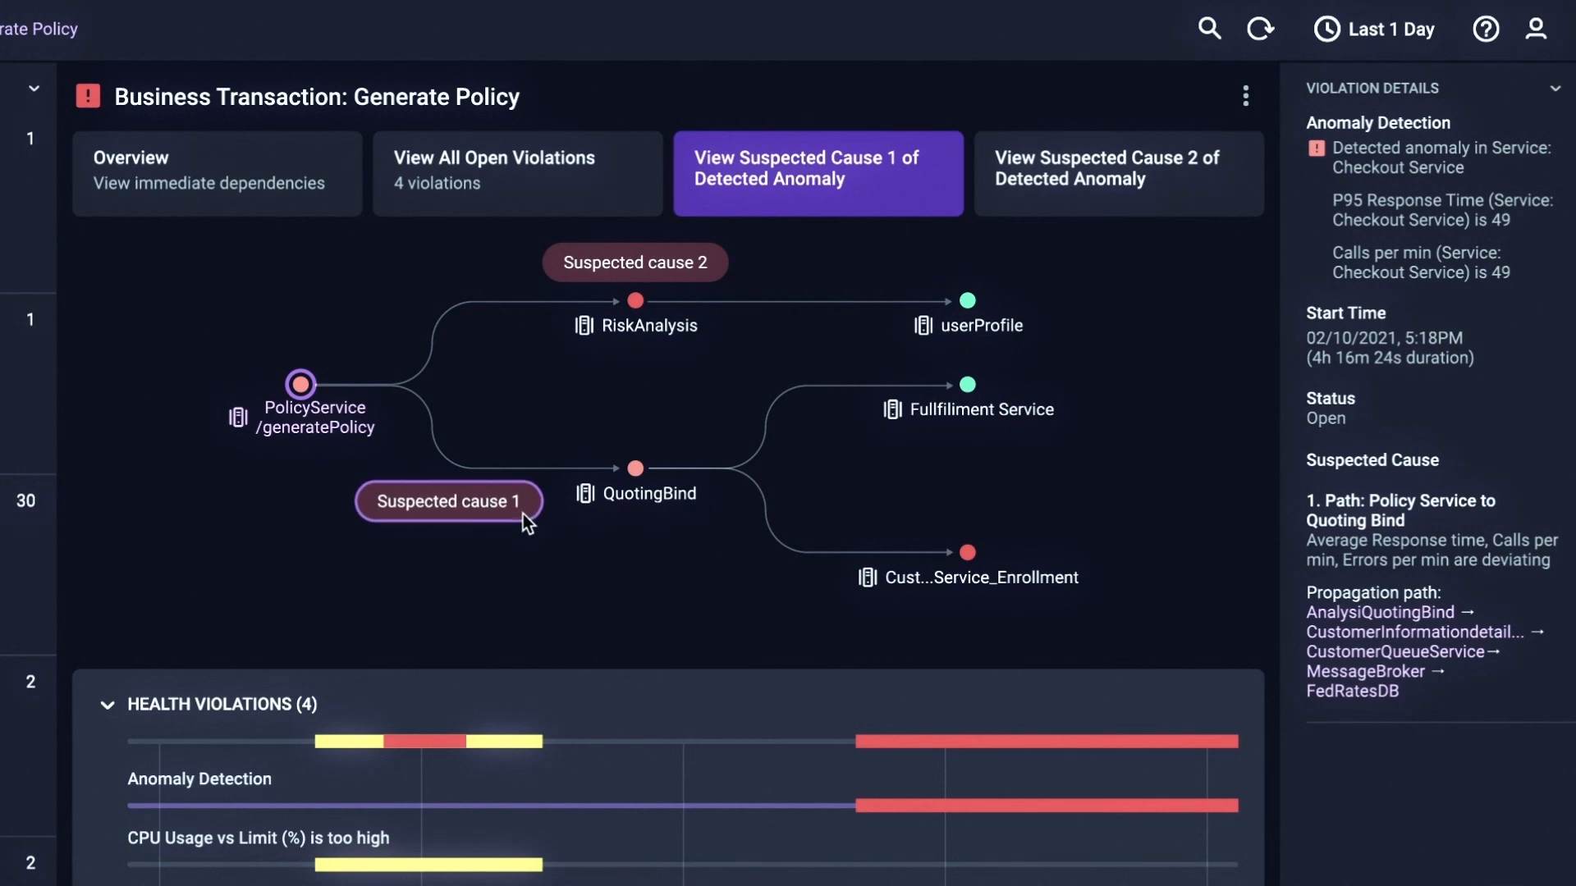